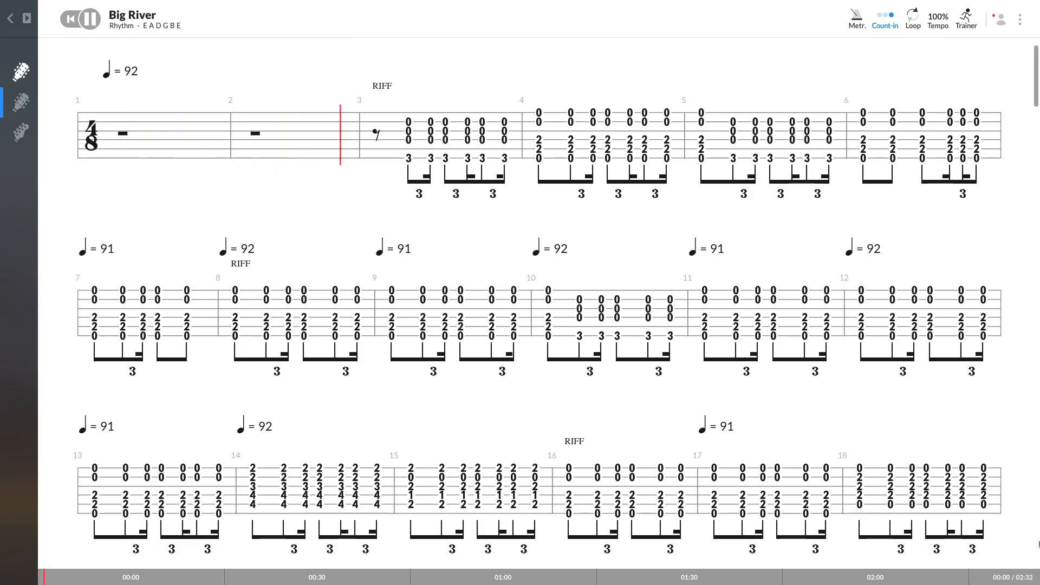
# Start playback of the Big River rhythm tab and follow the cursor to about bar 46
pyautogui.click(84, 18)
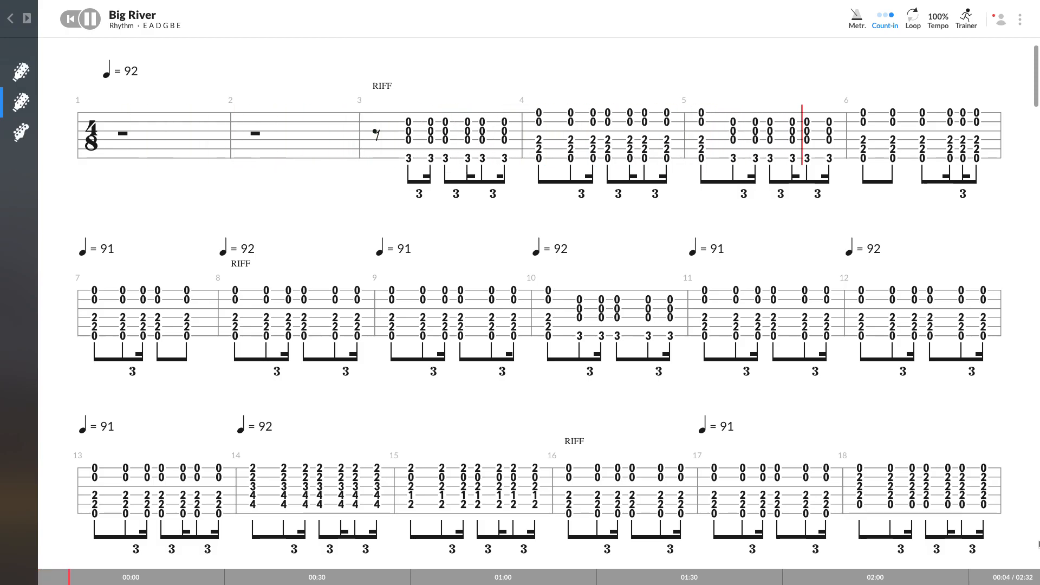
pyautogui.scroll(-3)
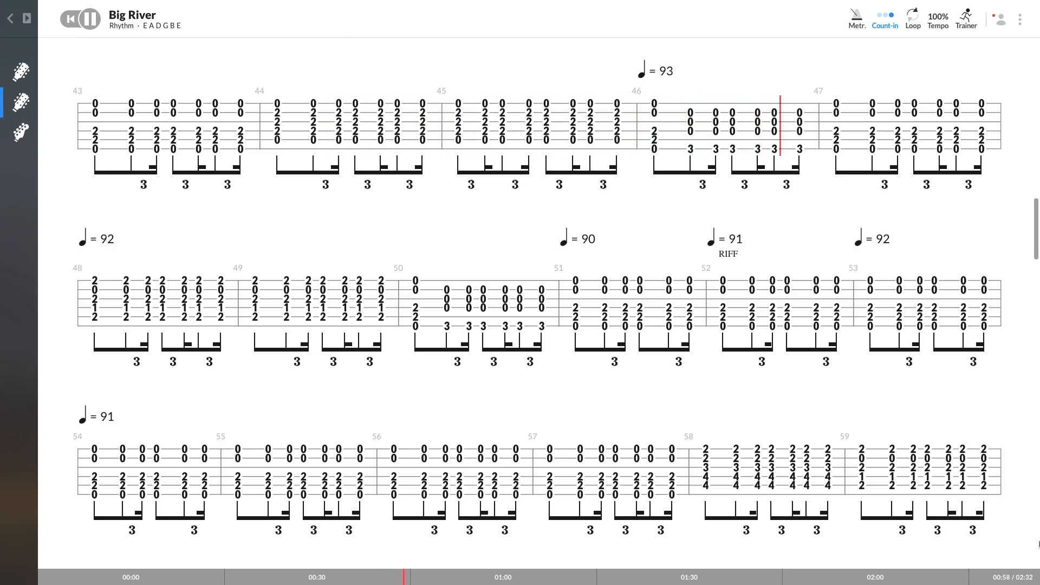
# Scroll down with playback through bar 100 to around bar 103, near the song's end
pyautogui.scroll(-3)
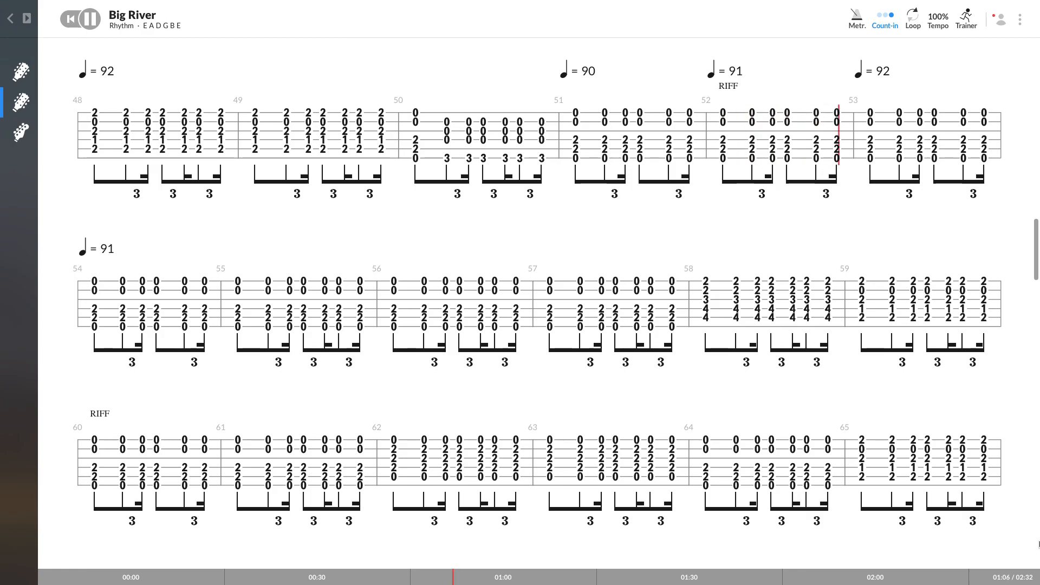
pyautogui.scroll(-3)
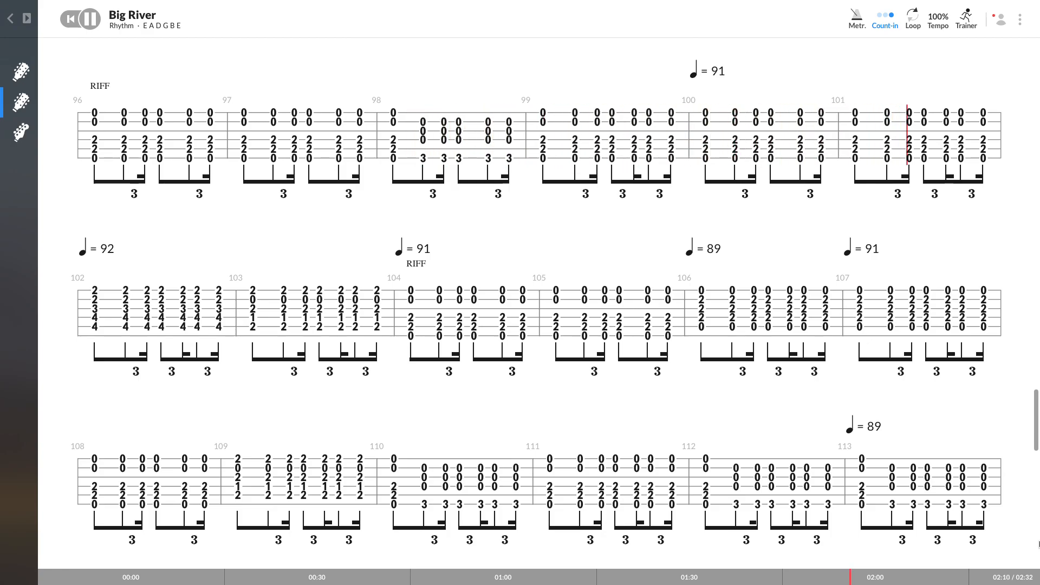
pyautogui.scroll(-3)
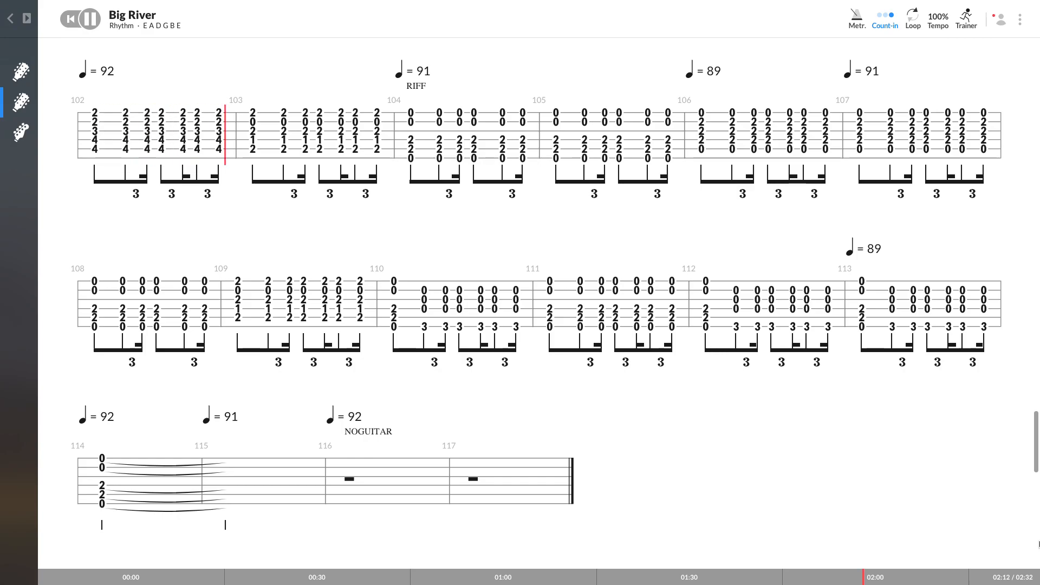